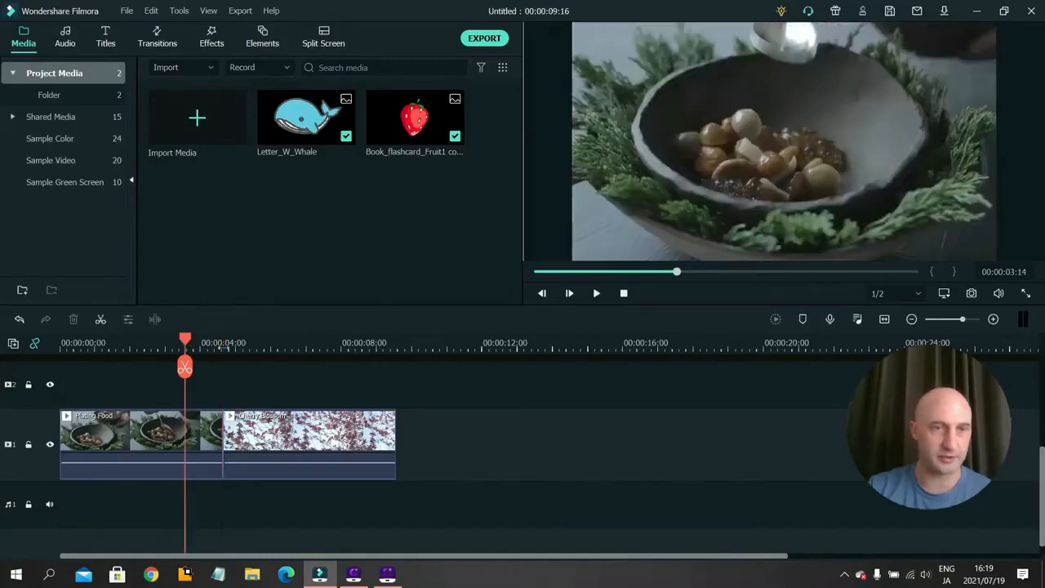
Open the Transitions library's Favorites to reach Dissolve for the Plating Food–Cherry Blossom cut
click(569, 293)
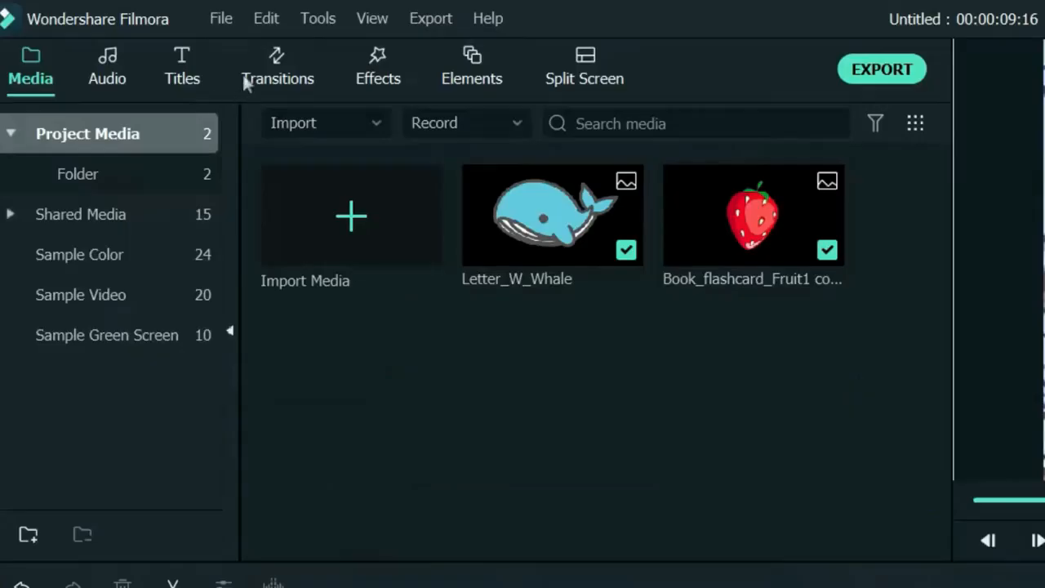
click(277, 67)
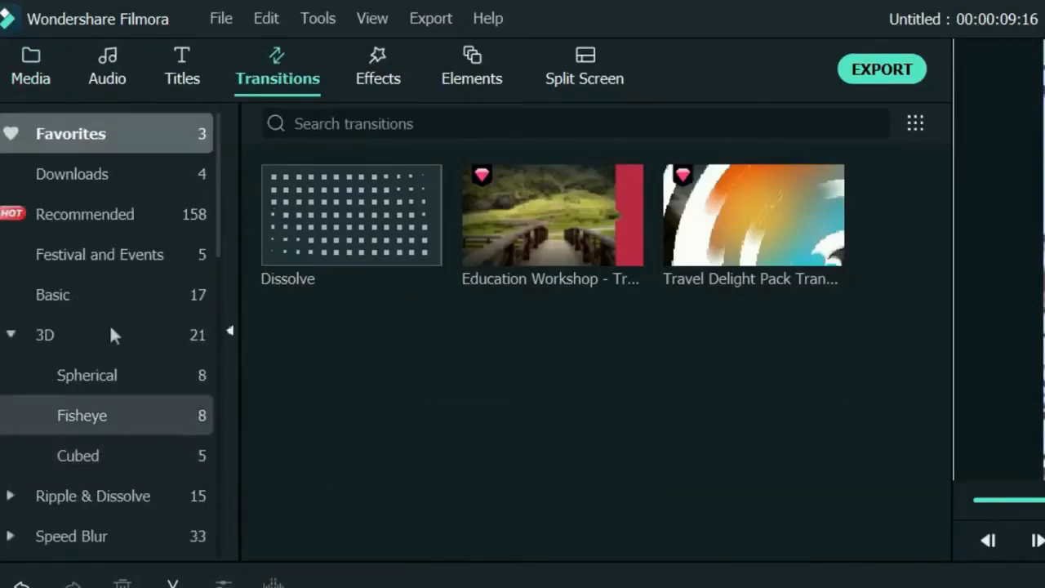
mouse_move(552, 214)
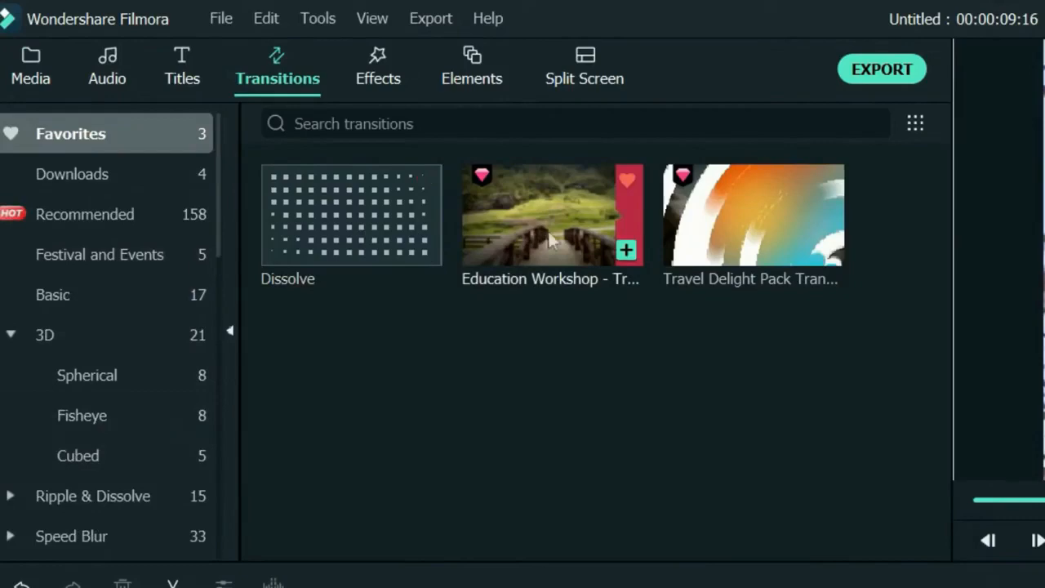
mouse_move(751, 229)
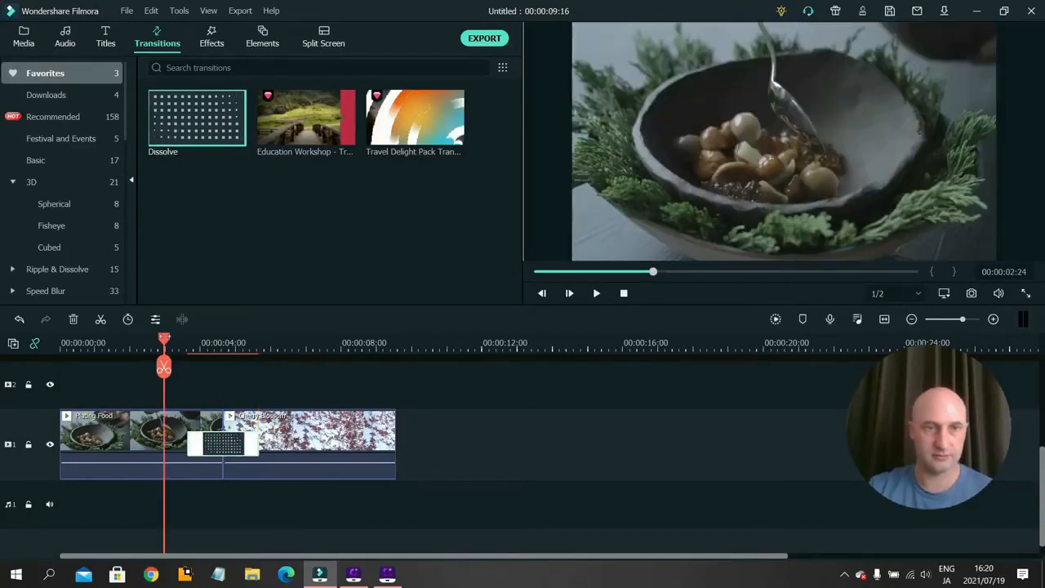
Replace the Dissolve with Travel Delight Pack and scrub the playhead back to preview it
click(569, 293)
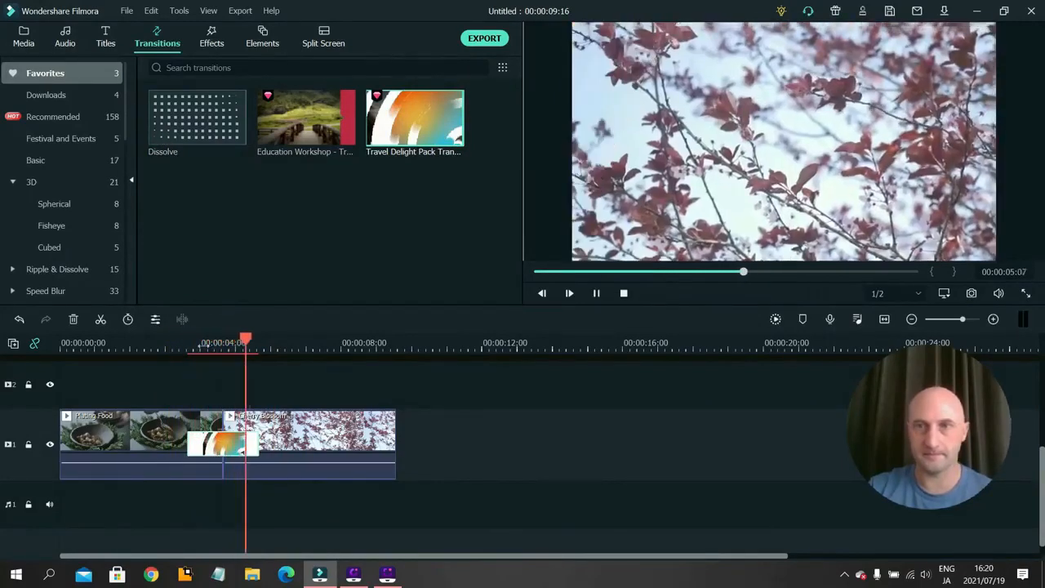
drag(245, 343, 212, 343)
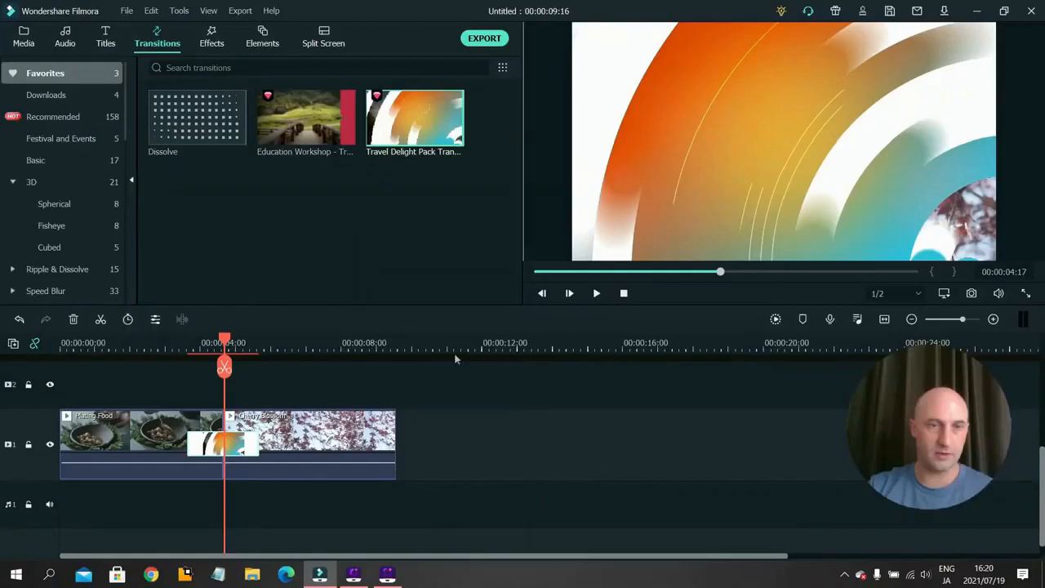
In the Travel Delight settings, raise the transition duration to 00:00:03:10
double_click(223, 445)
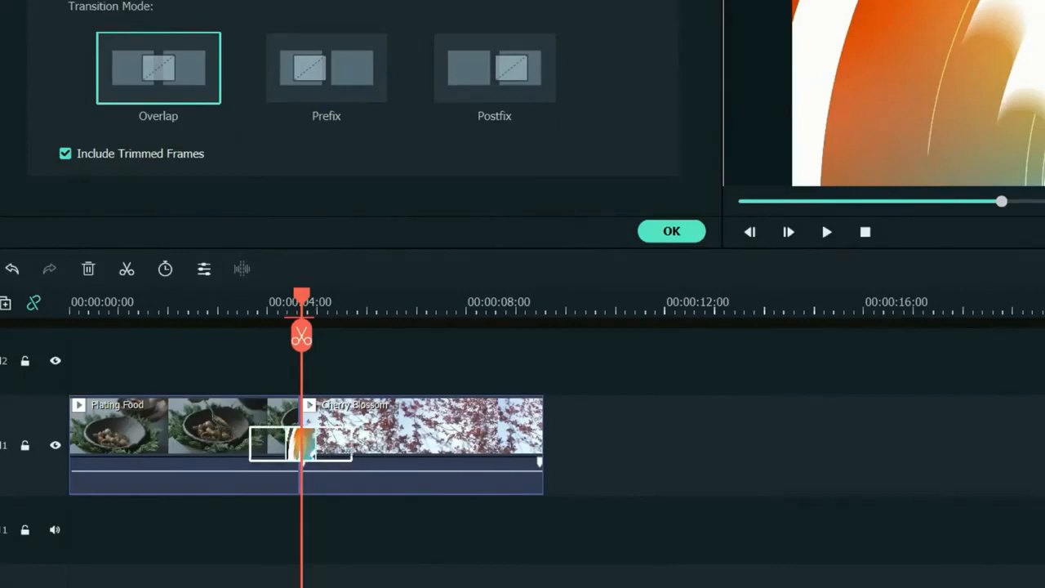
click(671, 231)
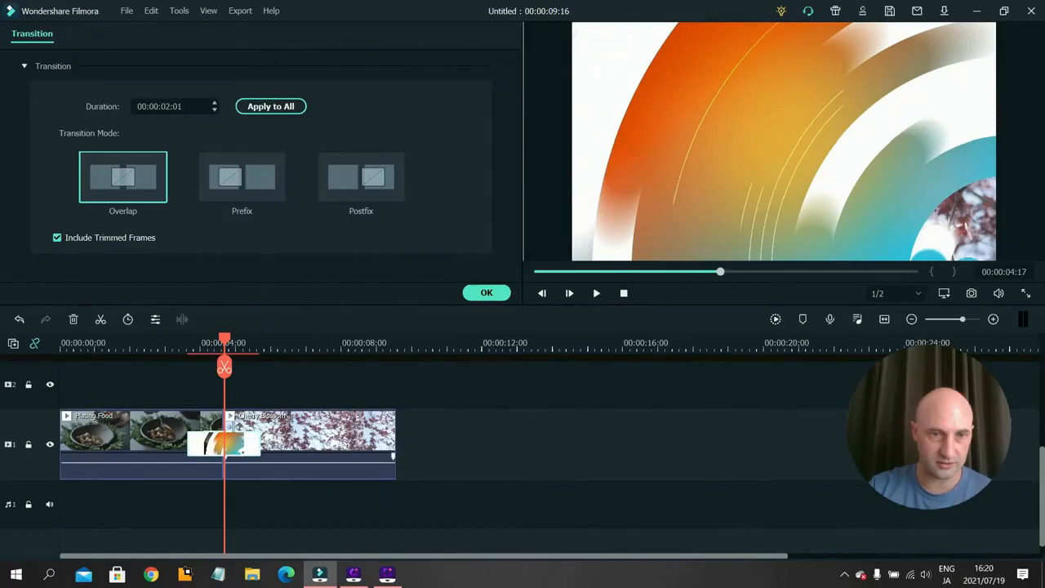
click(569, 293)
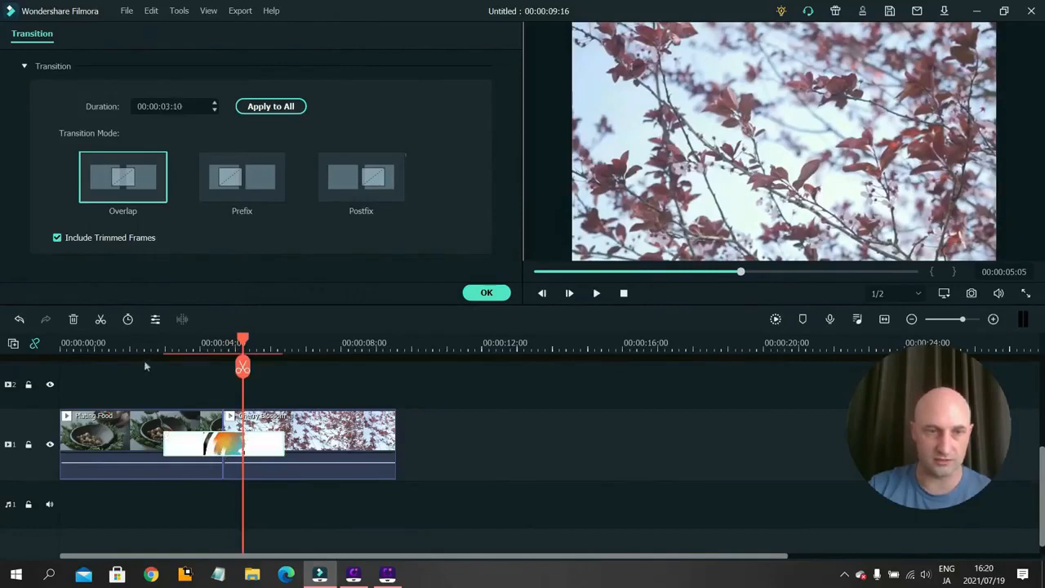
click(570, 293)
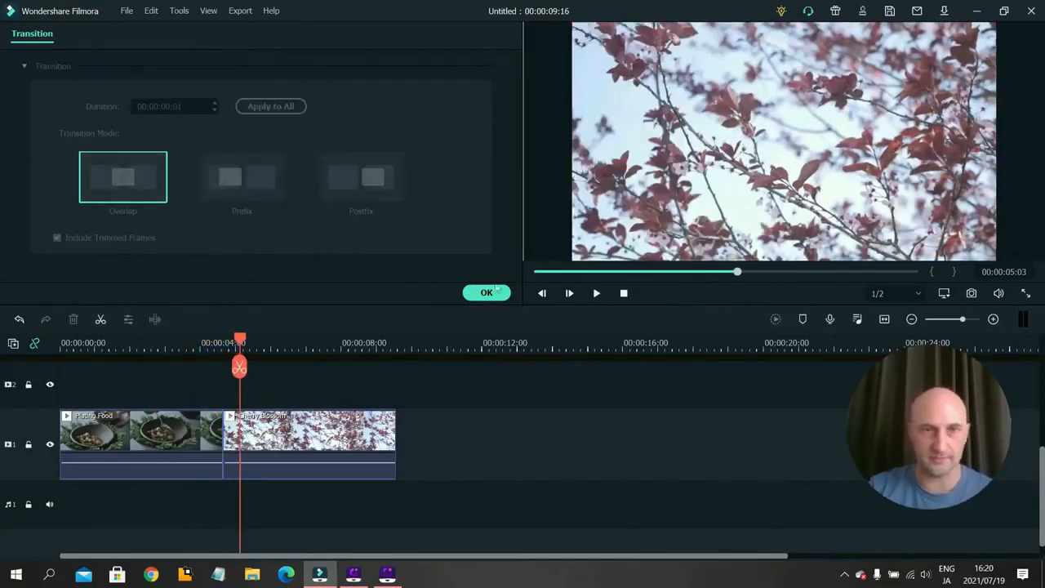
Confirm the duration, then move Travel Delight from Plating Food's end to Cherry Blossom's start
click(486, 292)
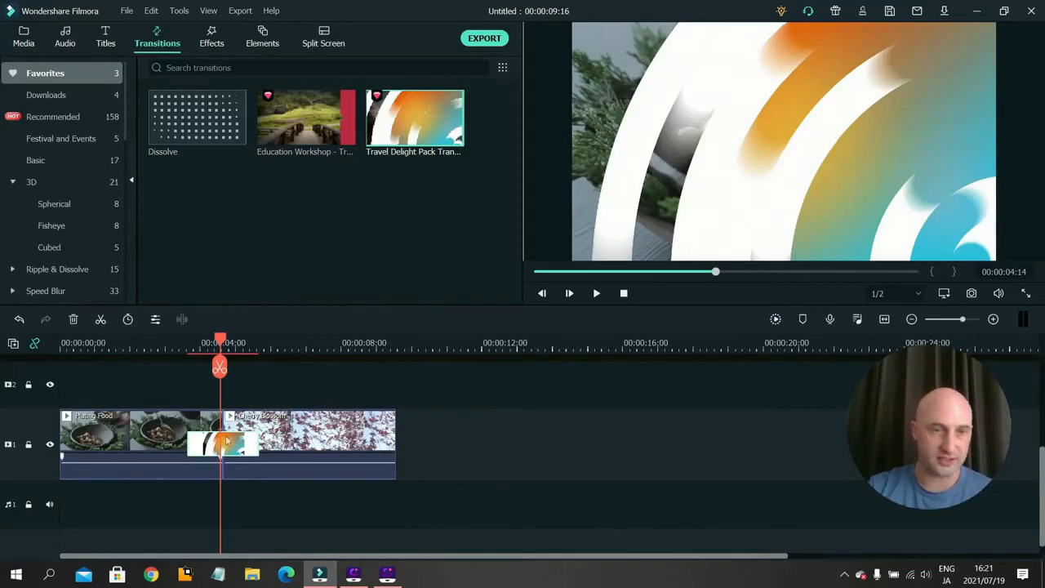
click(569, 293)
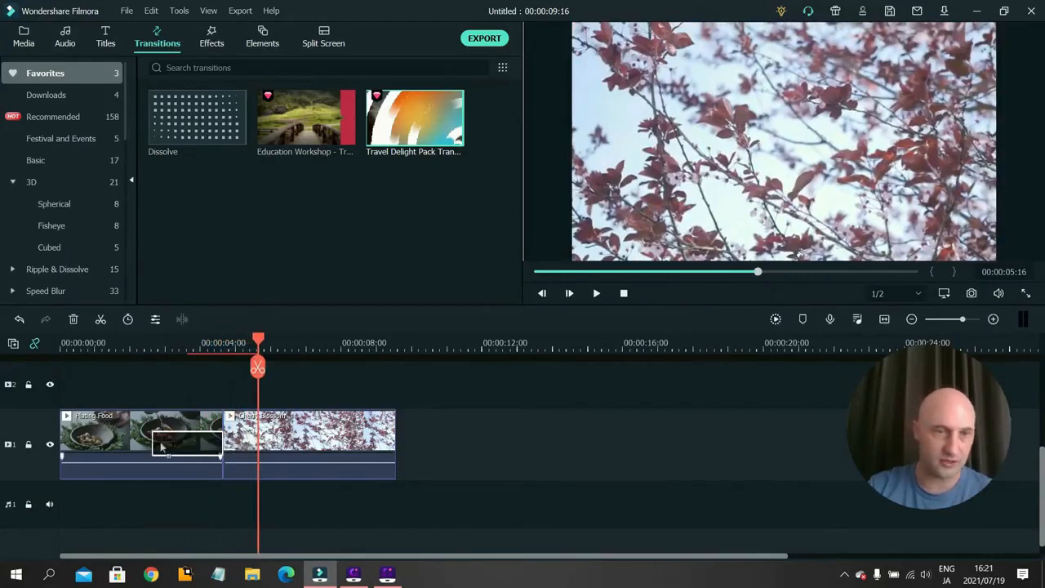
drag(257, 343, 142, 343)
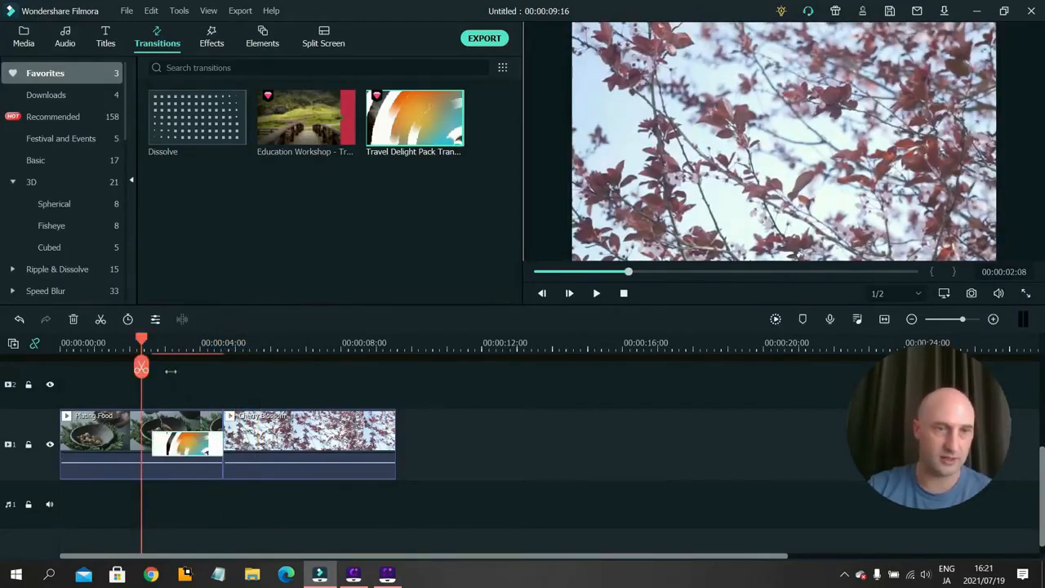
click(569, 293)
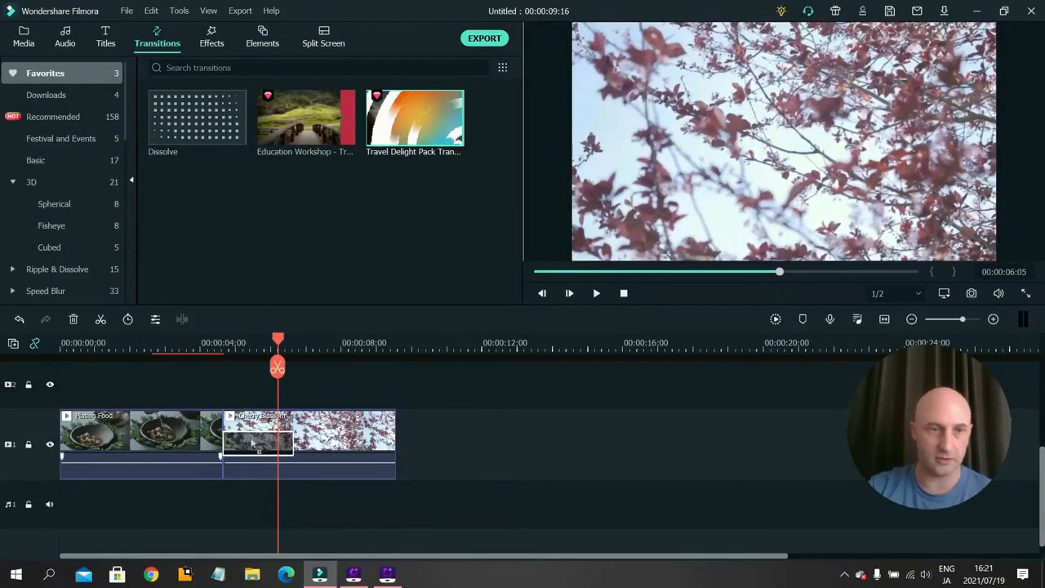
click(569, 293)
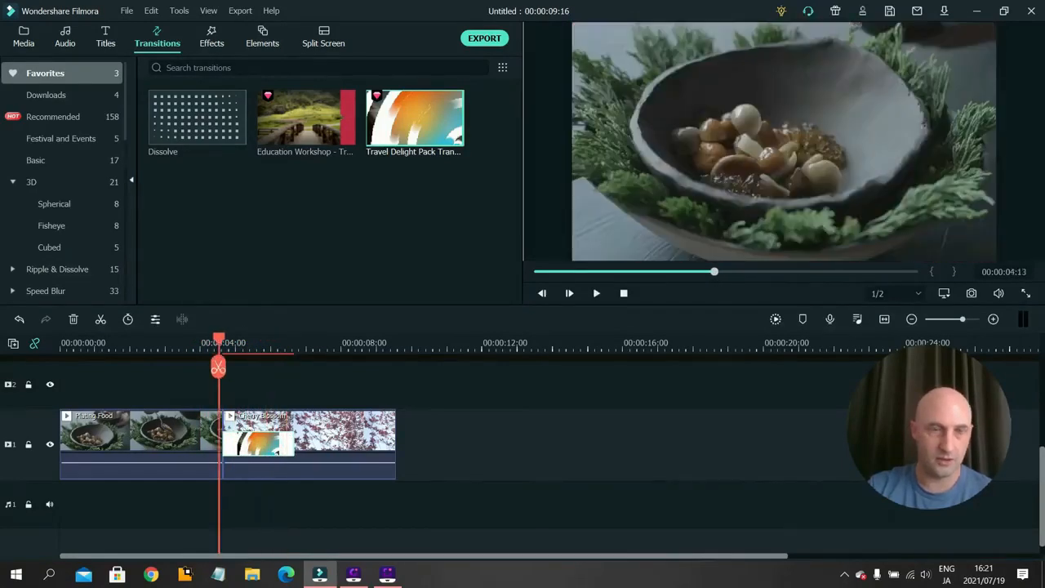
double_click(277, 445)
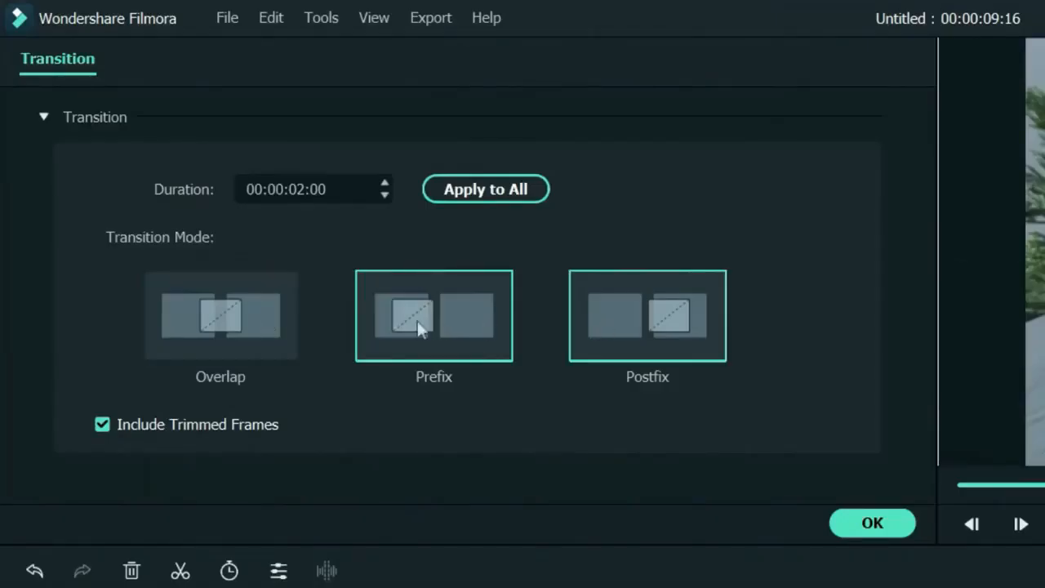
click(282, 66)
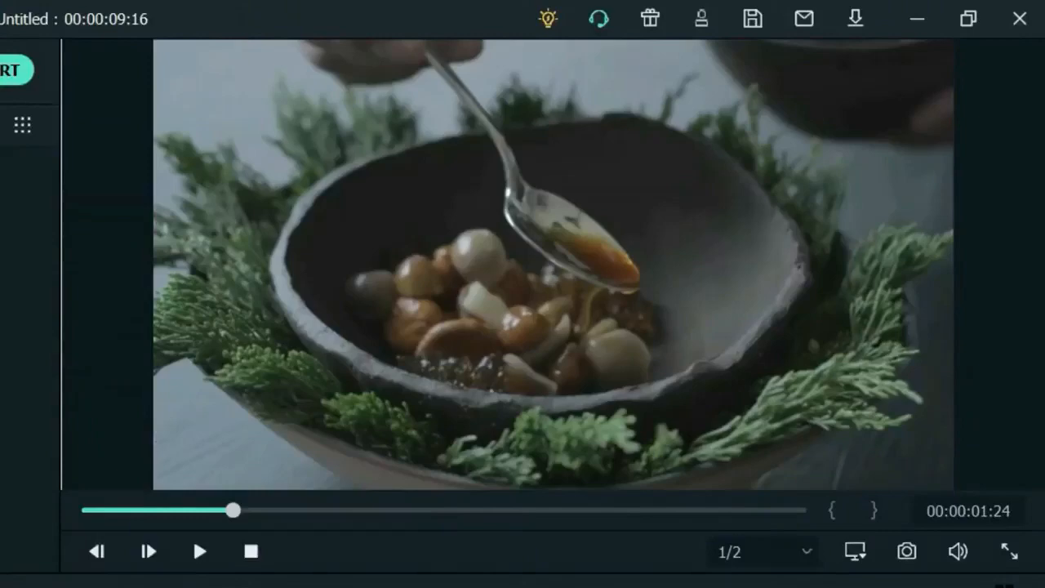
click(200, 551)
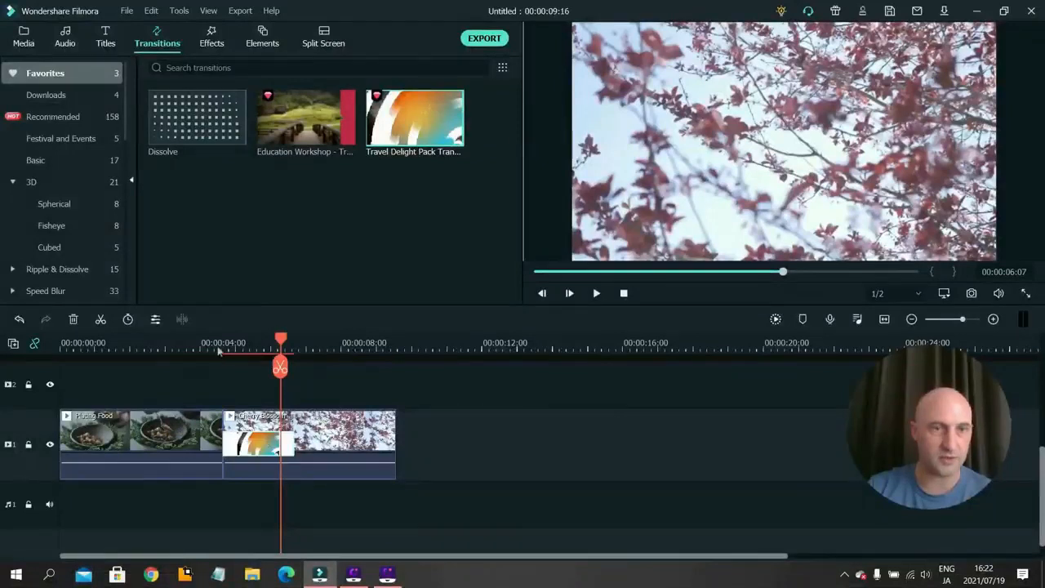
Rewind the preview, place Travel Delight at Plating Food's end, and select Cherry Blossom
drag(280, 342, 175, 342)
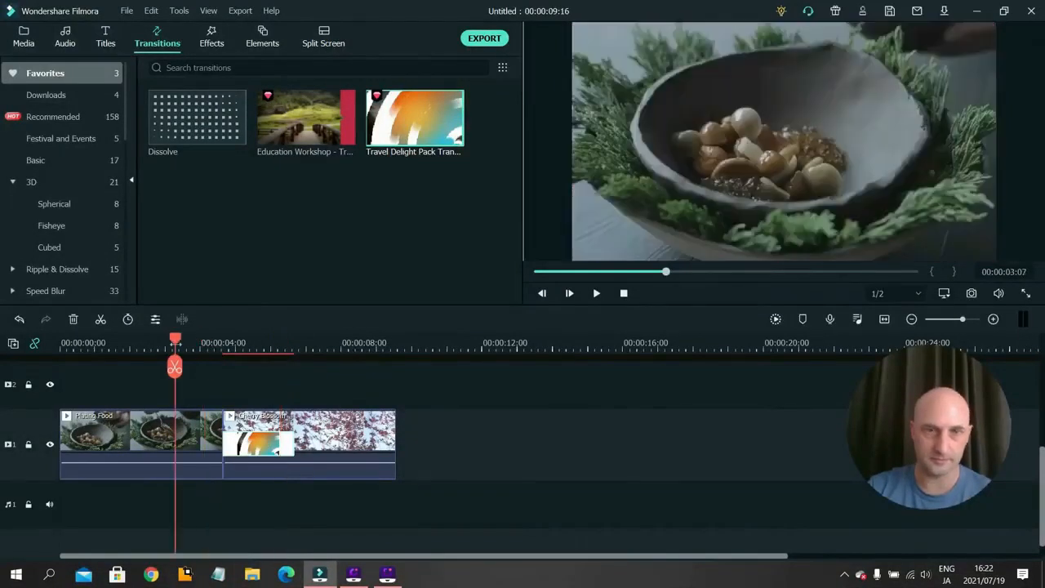
click(569, 293)
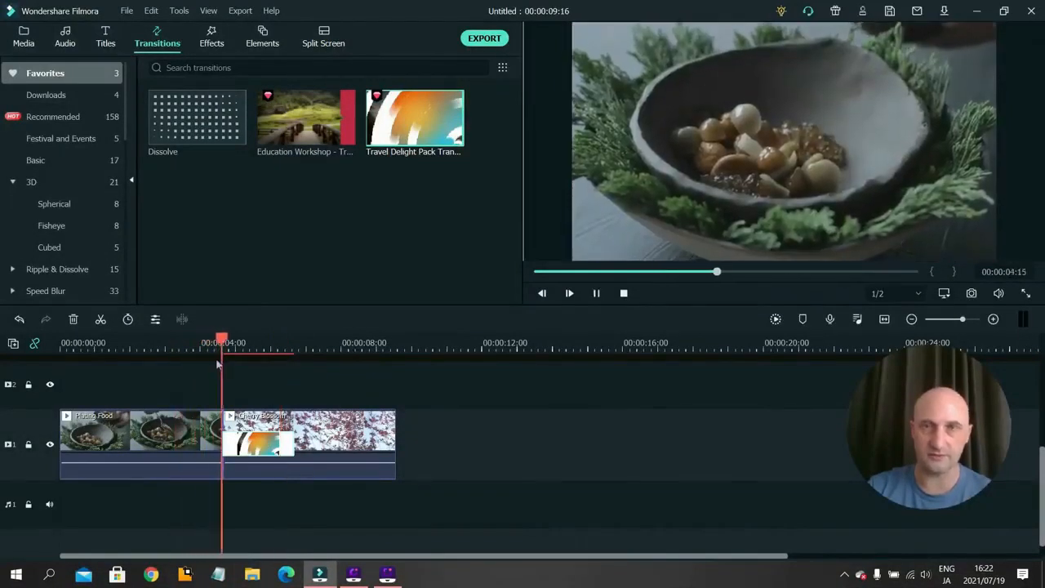
click(285, 342)
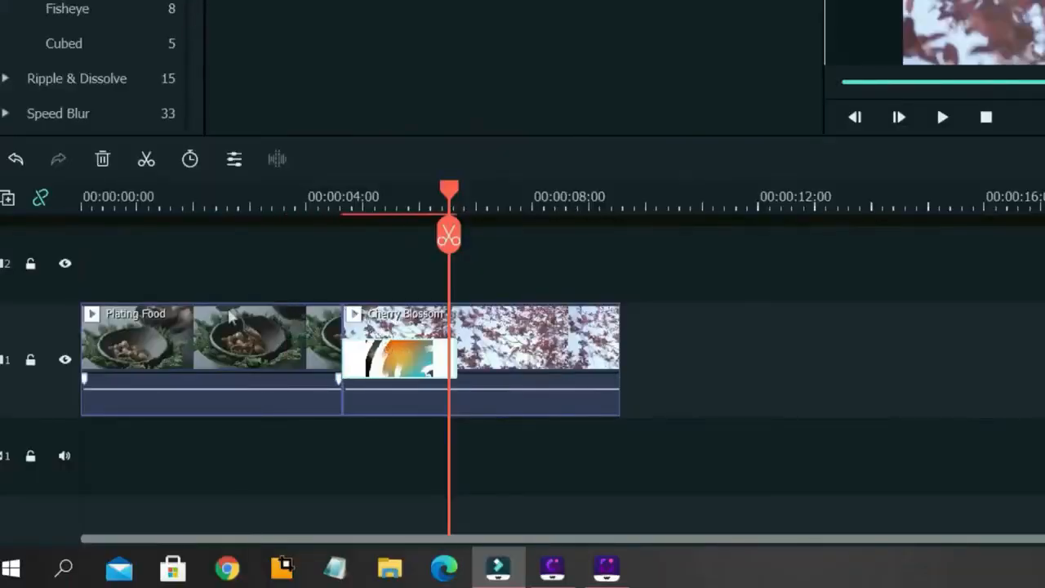
mouse_move(253, 316)
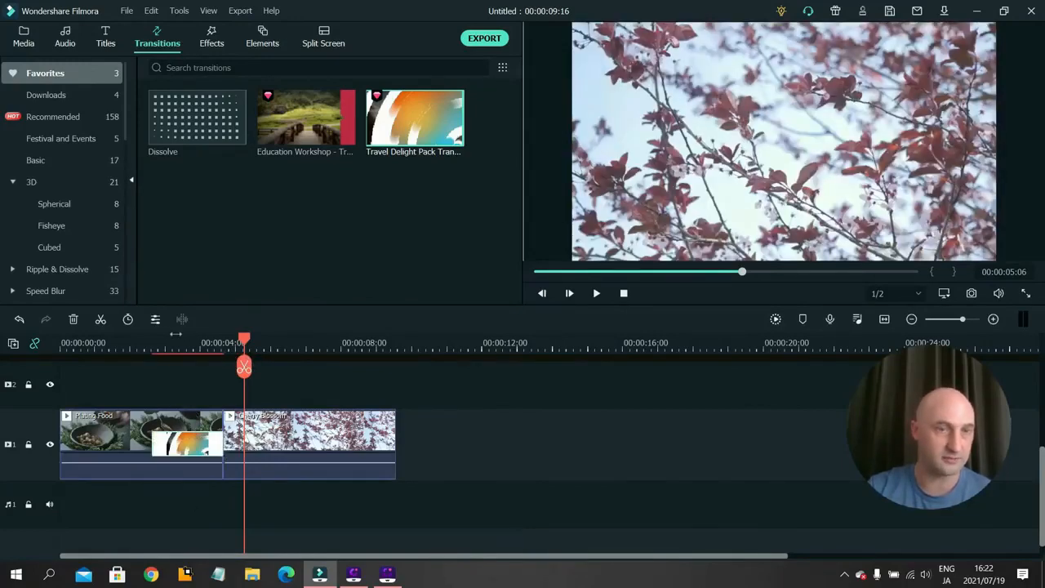
click(569, 293)
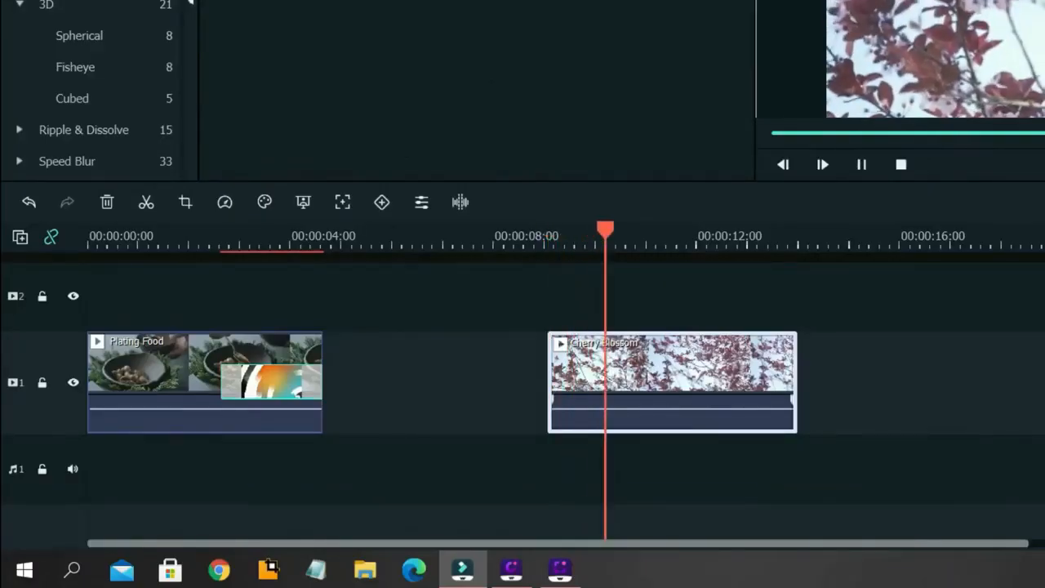
Trim Cherry Blossom, snap it back after Plating Food, and preview the cut
drag(604, 231, 641, 231)
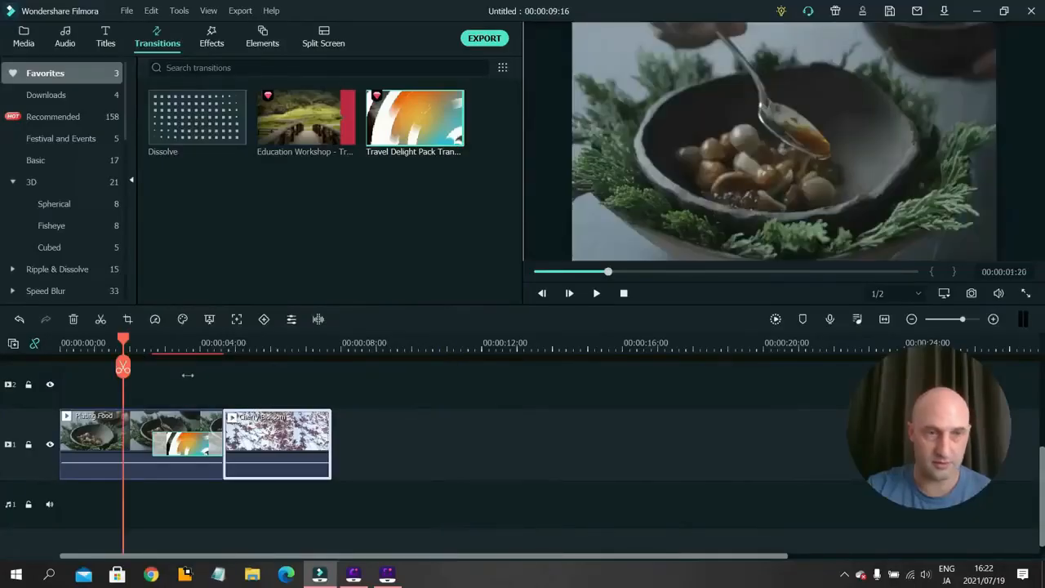
click(569, 294)
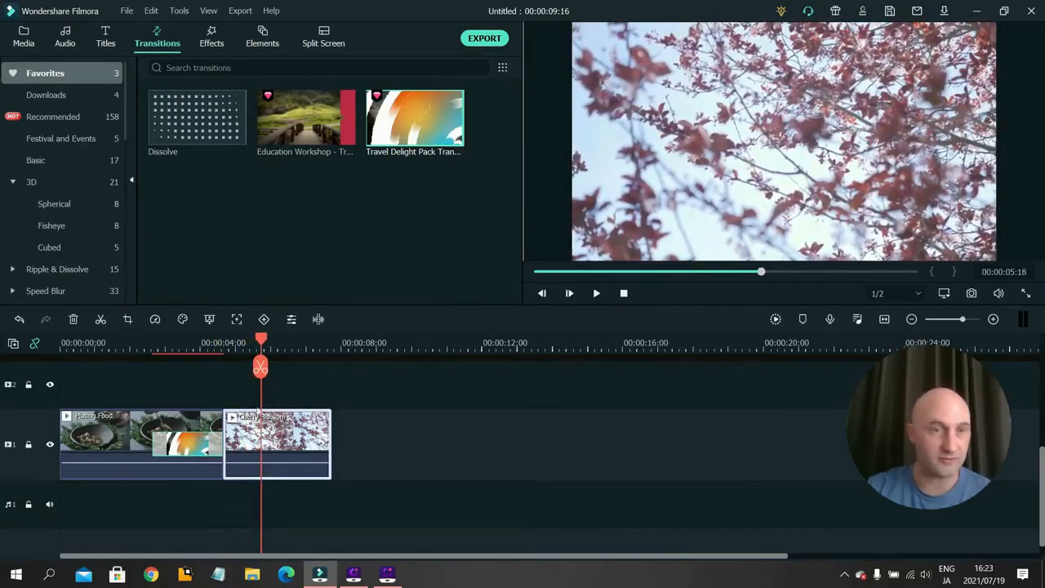
mouse_move(196, 496)
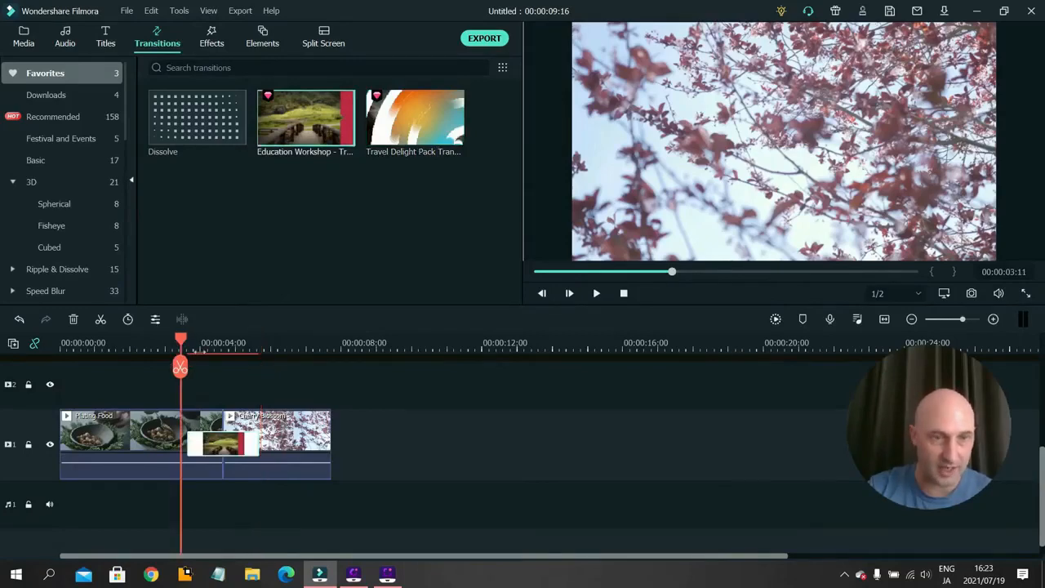
Drop the strawberry and whale clips onto track 2 and pick Travel Delight for track 1
click(569, 293)
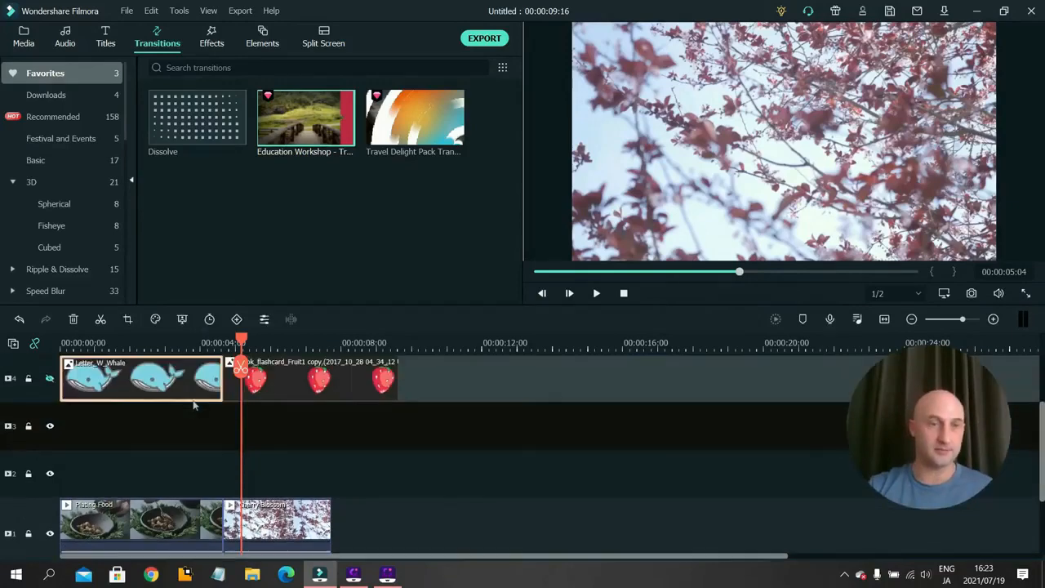
drag(314, 378, 314, 474)
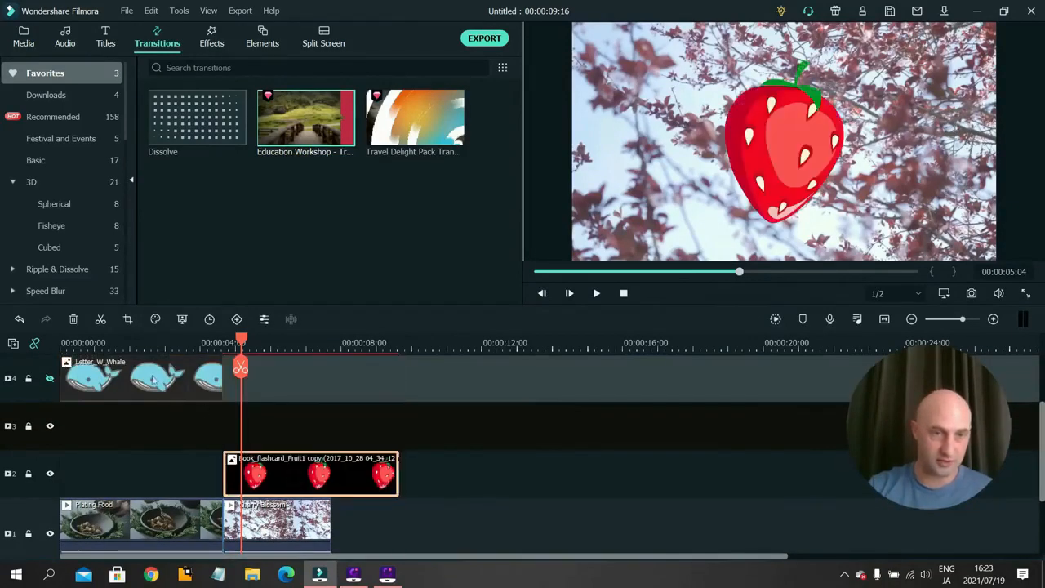
drag(139, 378, 139, 474)
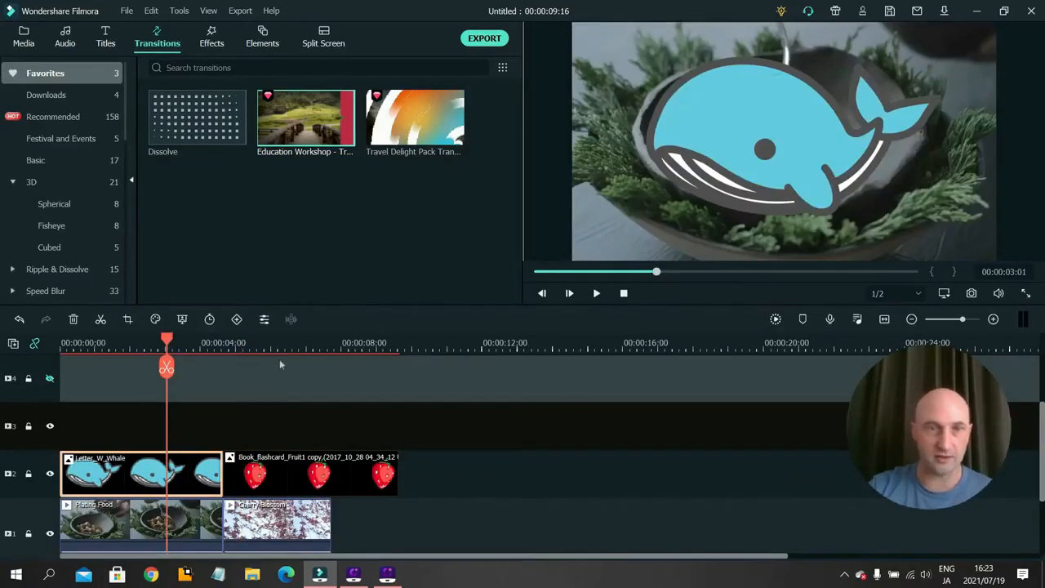
click(270, 343)
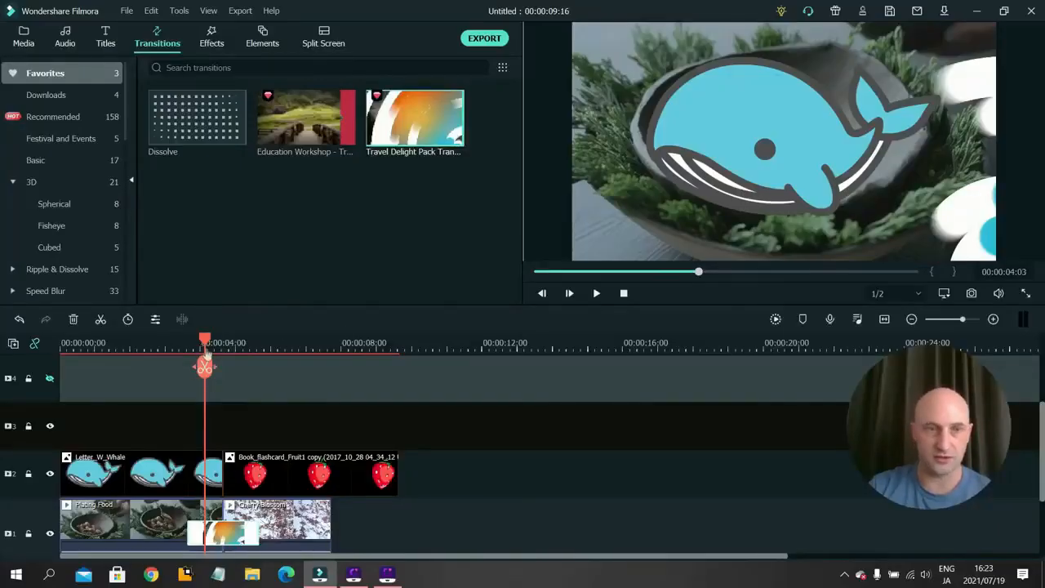
Drop Travel Delight between the whale and strawberry clips on track 2 and preview it
drag(205, 363, 227, 364)
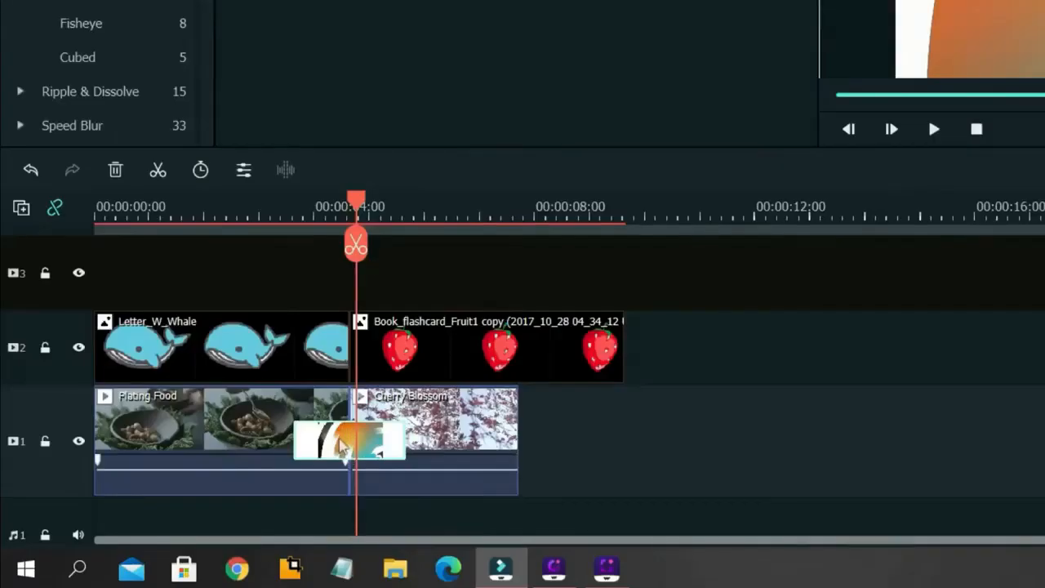
drag(350, 440, 349, 347)
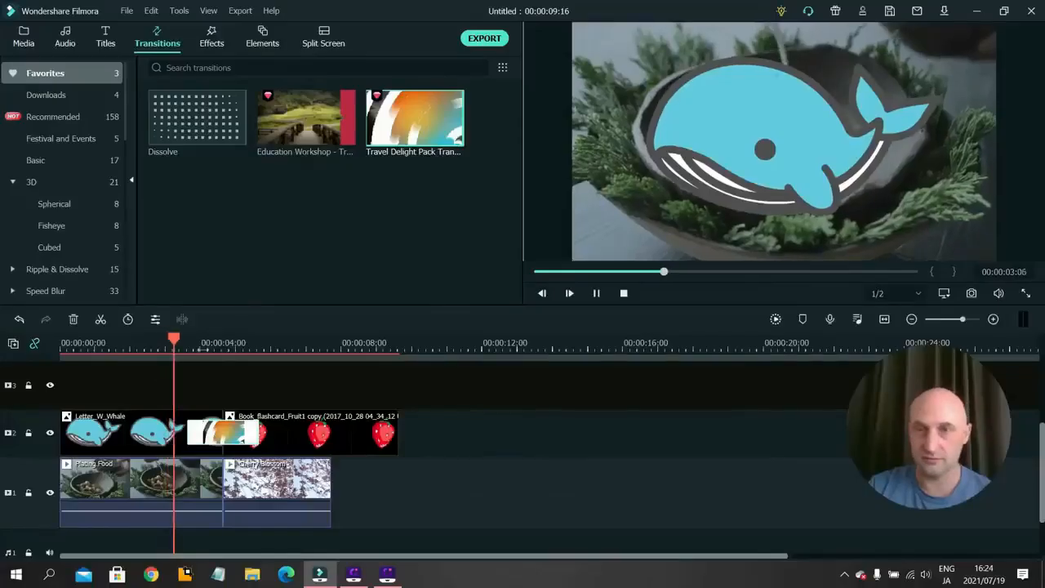
click(234, 342)
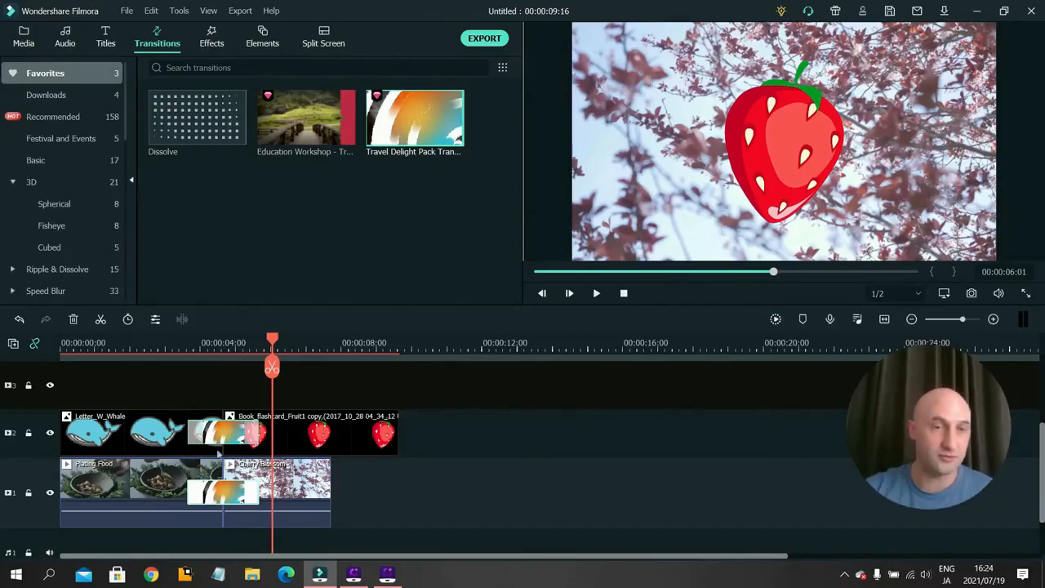
drag(272, 342, 172, 342)
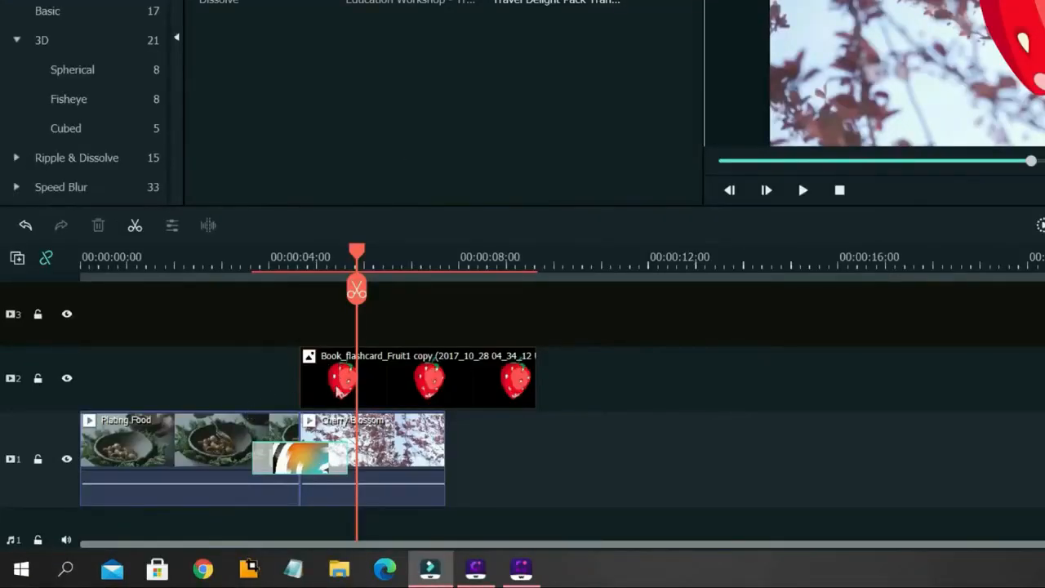
mouse_move(241, 301)
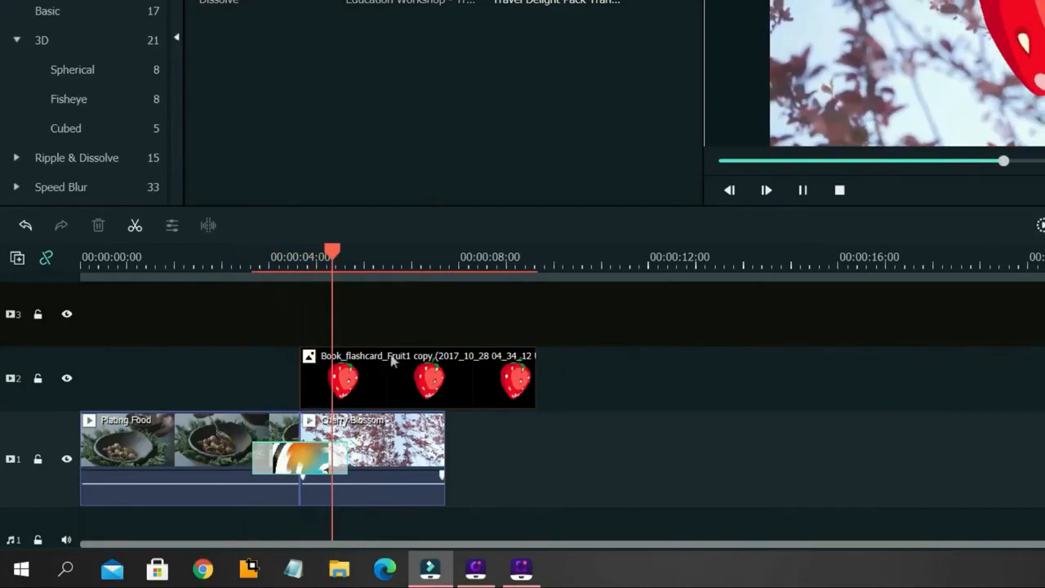
Select the strawberry overlay clip on the second track
click(347, 377)
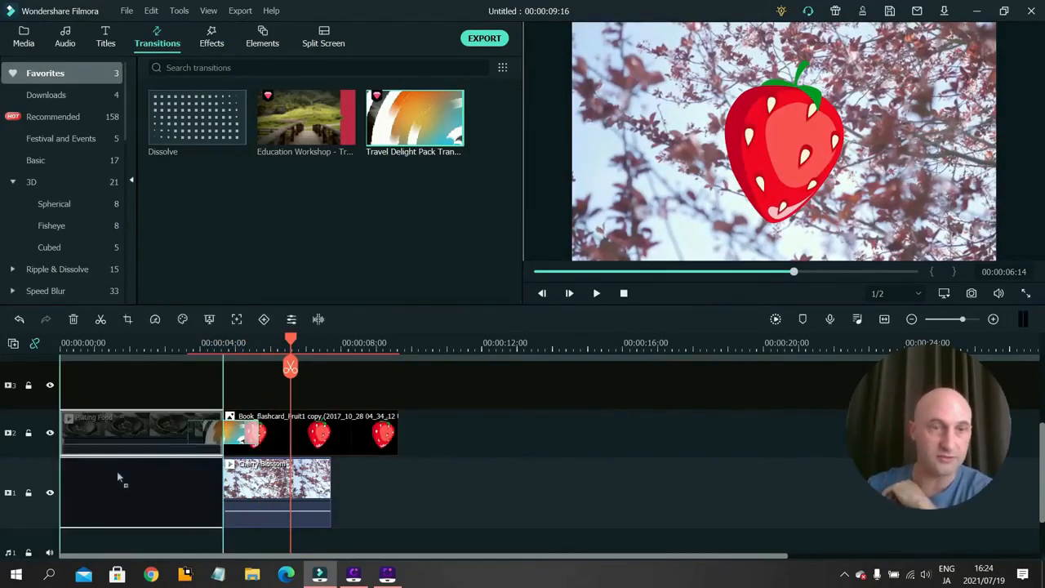
Ctrl-drag a Plating Food copy onto track 2, select it, and play from the start
drag(141, 433, 140, 489)
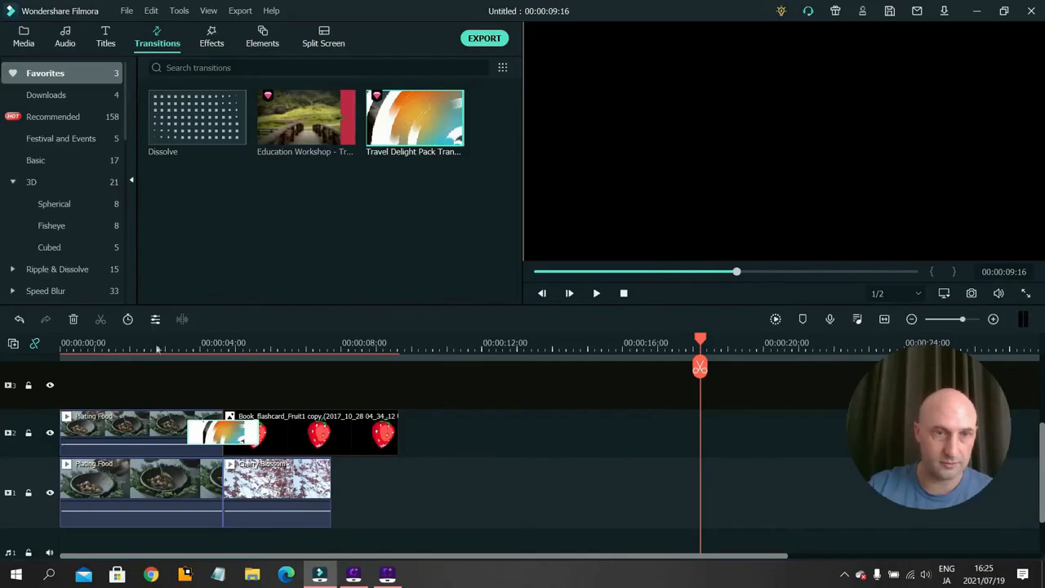
click(569, 293)
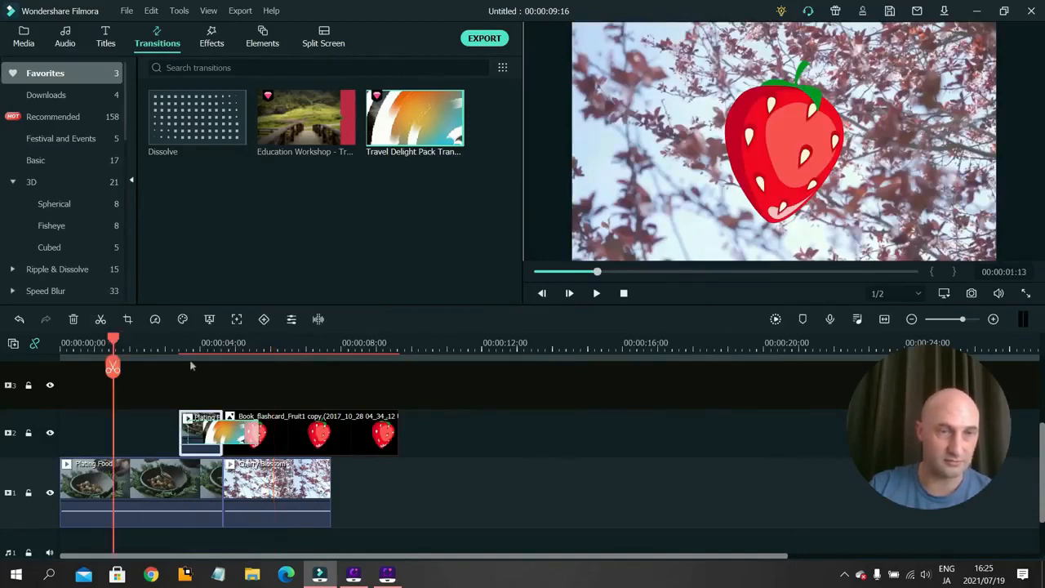
click(569, 293)
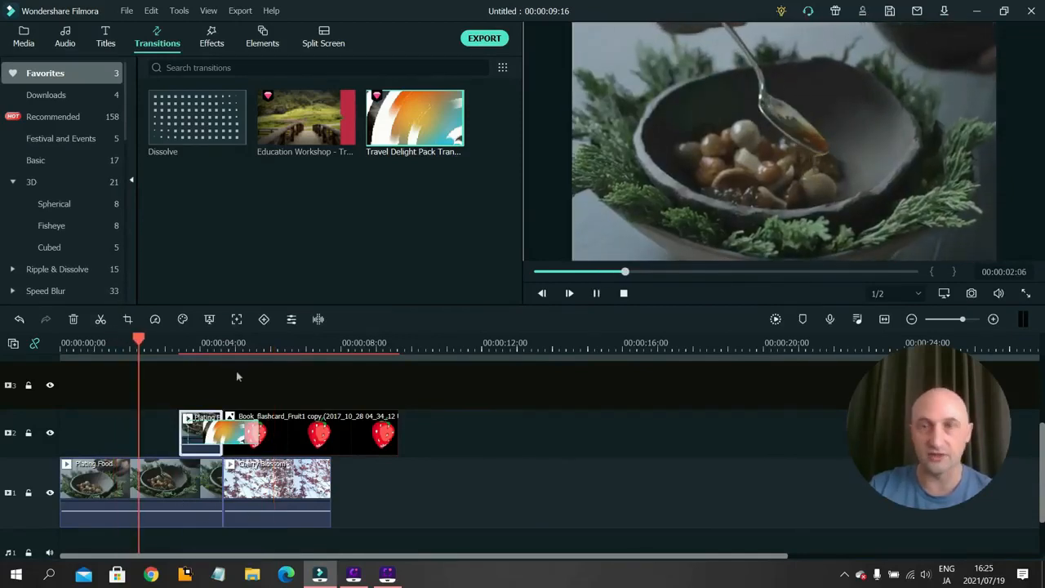